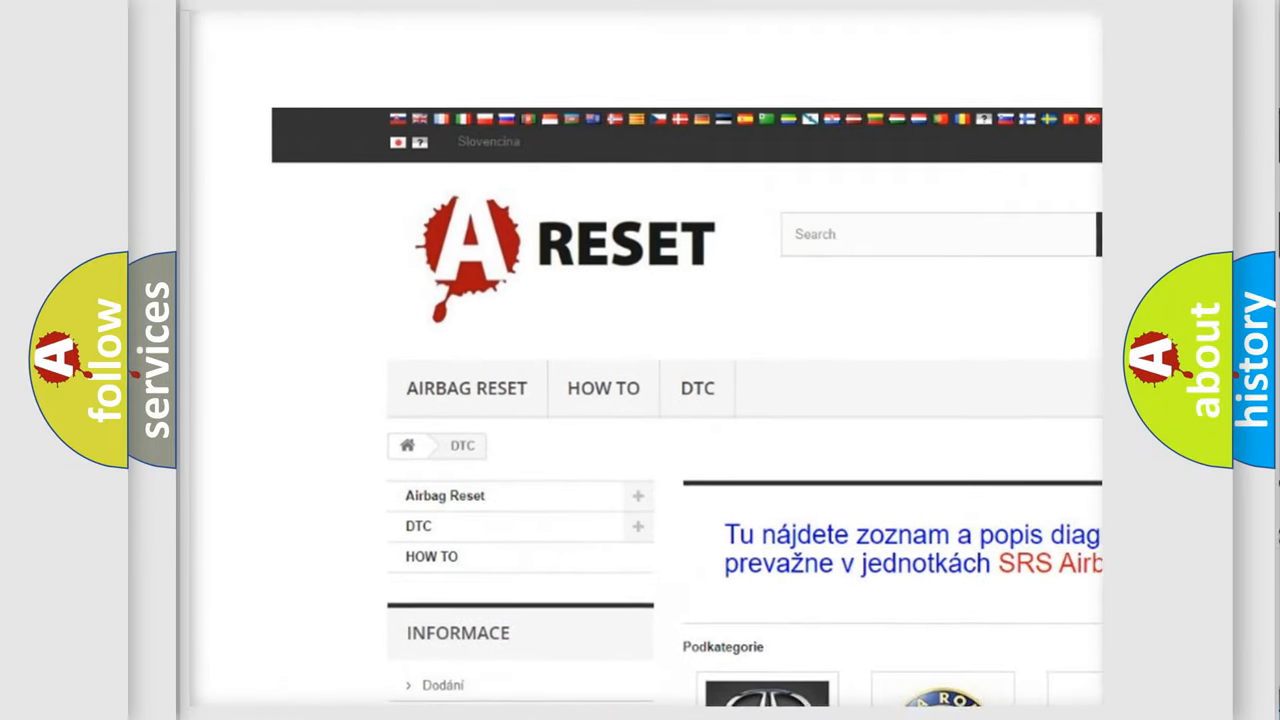
Step: Reach GMC in the DTC brand catalogue and browse its list of trouble codes
{"action": "scroll", "scroll_direction": "down", "scroll_amount": 3}
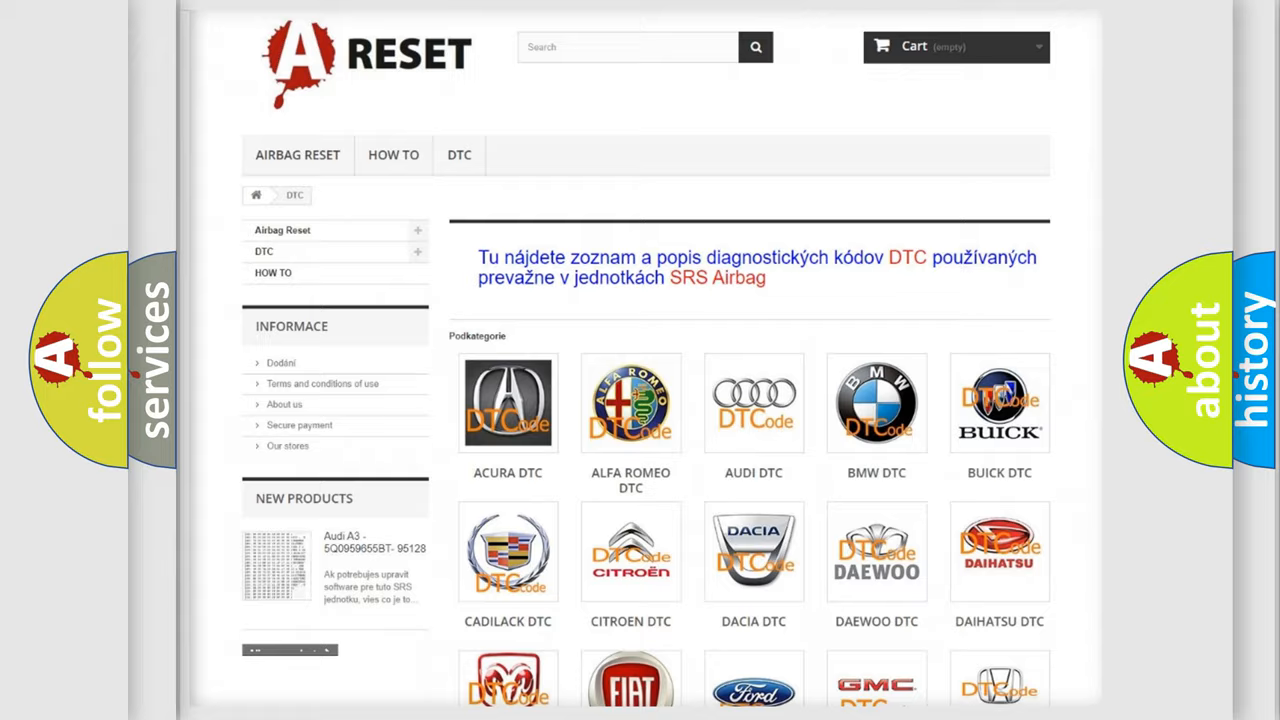
{"action": "scroll", "scroll_direction": "down", "scroll_amount": 3}
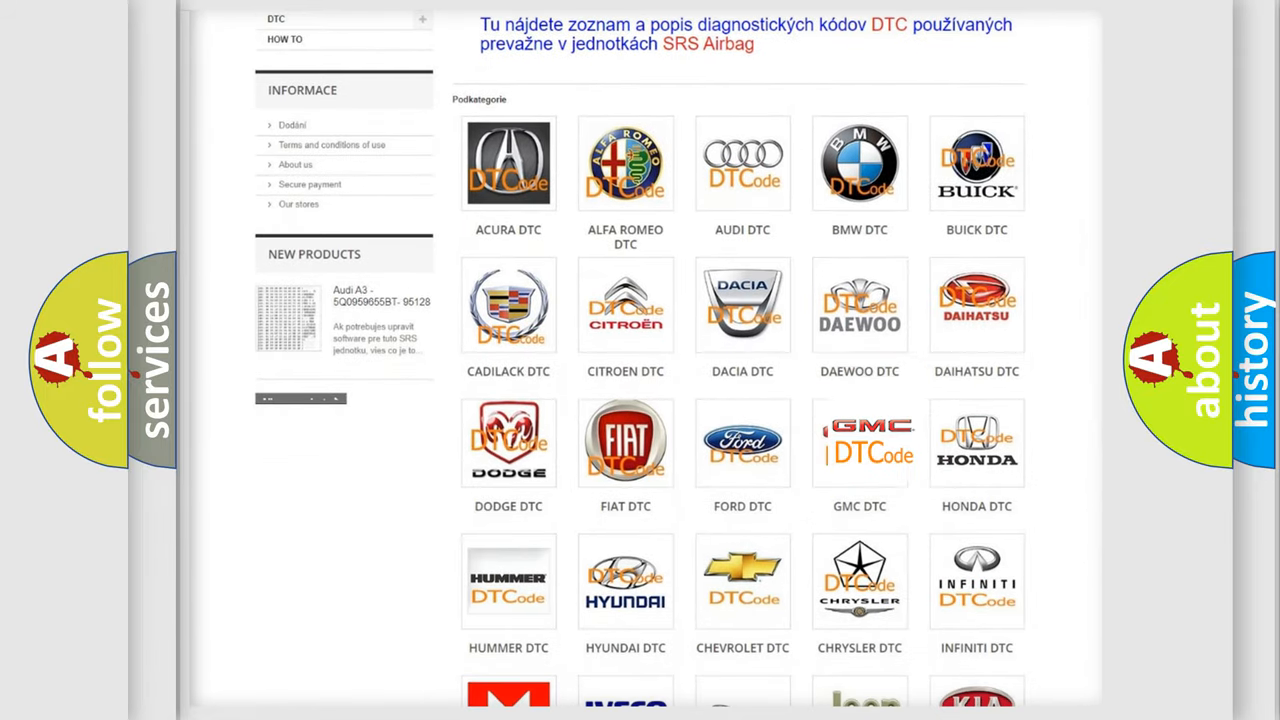
{"action": "left_click", "coordinate": [860, 442]}
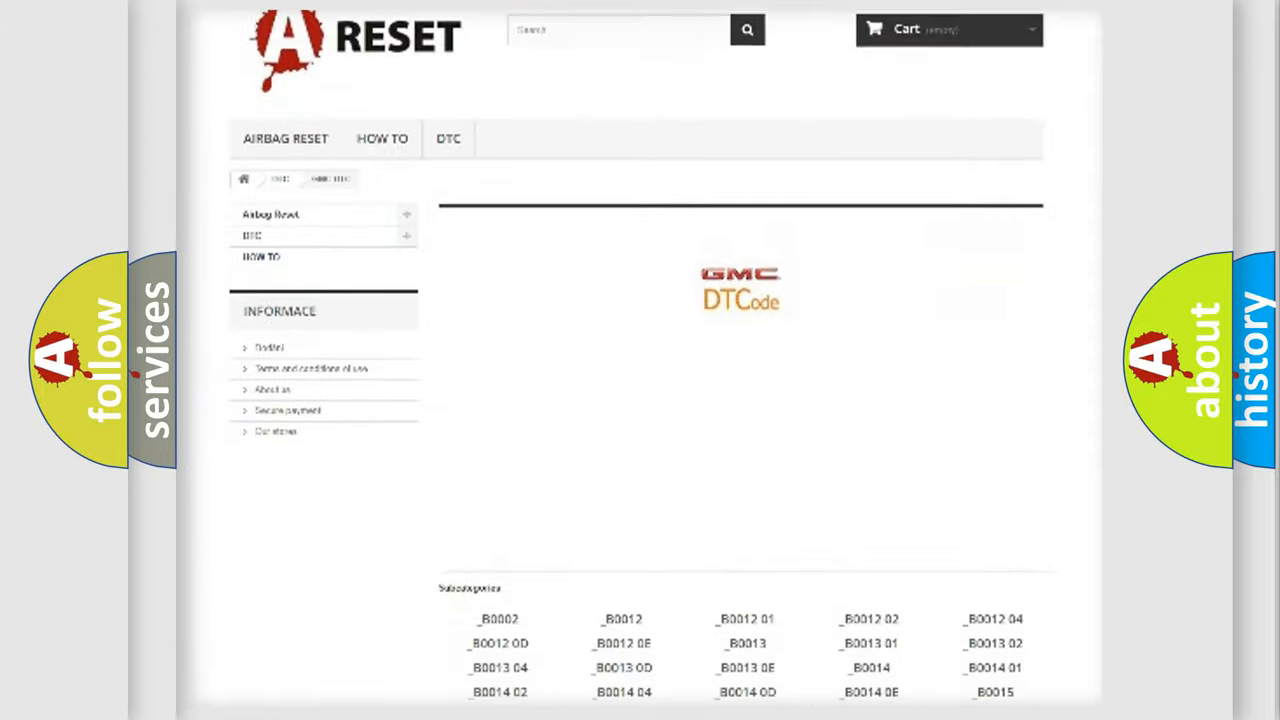
{"action": "scroll", "scroll_direction": "down", "scroll_amount": 3}
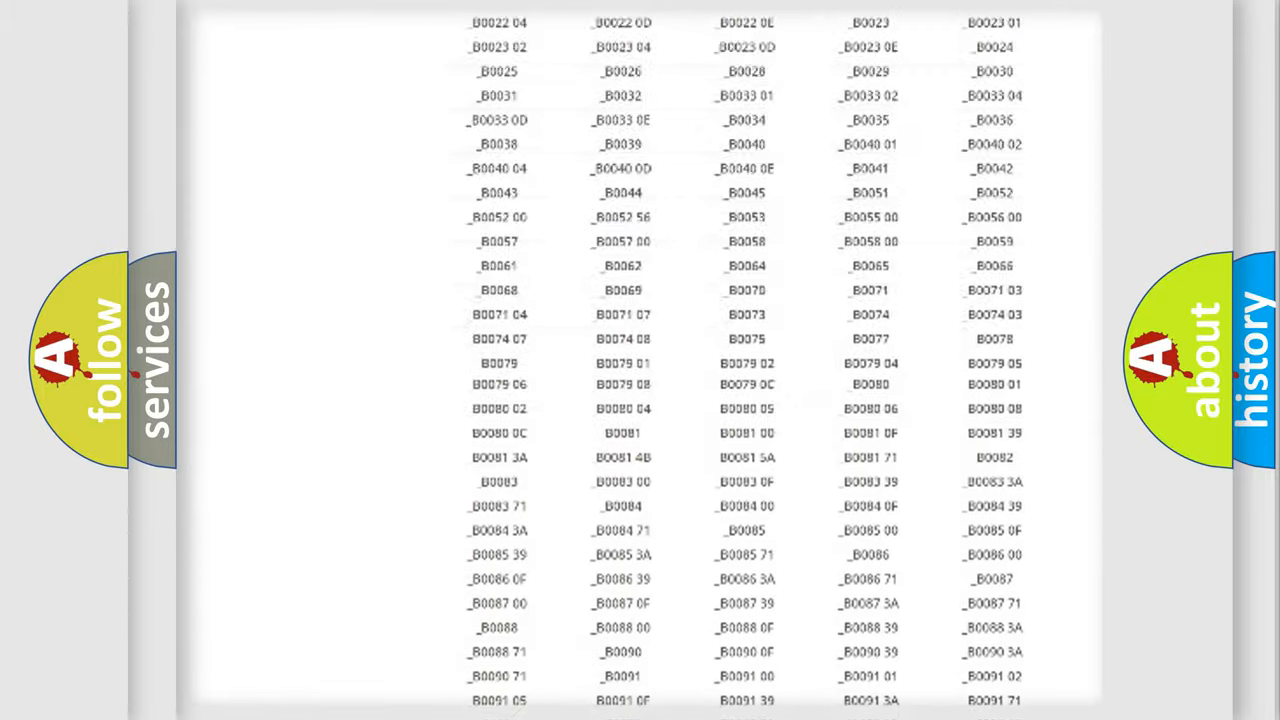
{"action": "scroll", "scroll_direction": "up", "scroll_amount": 3}
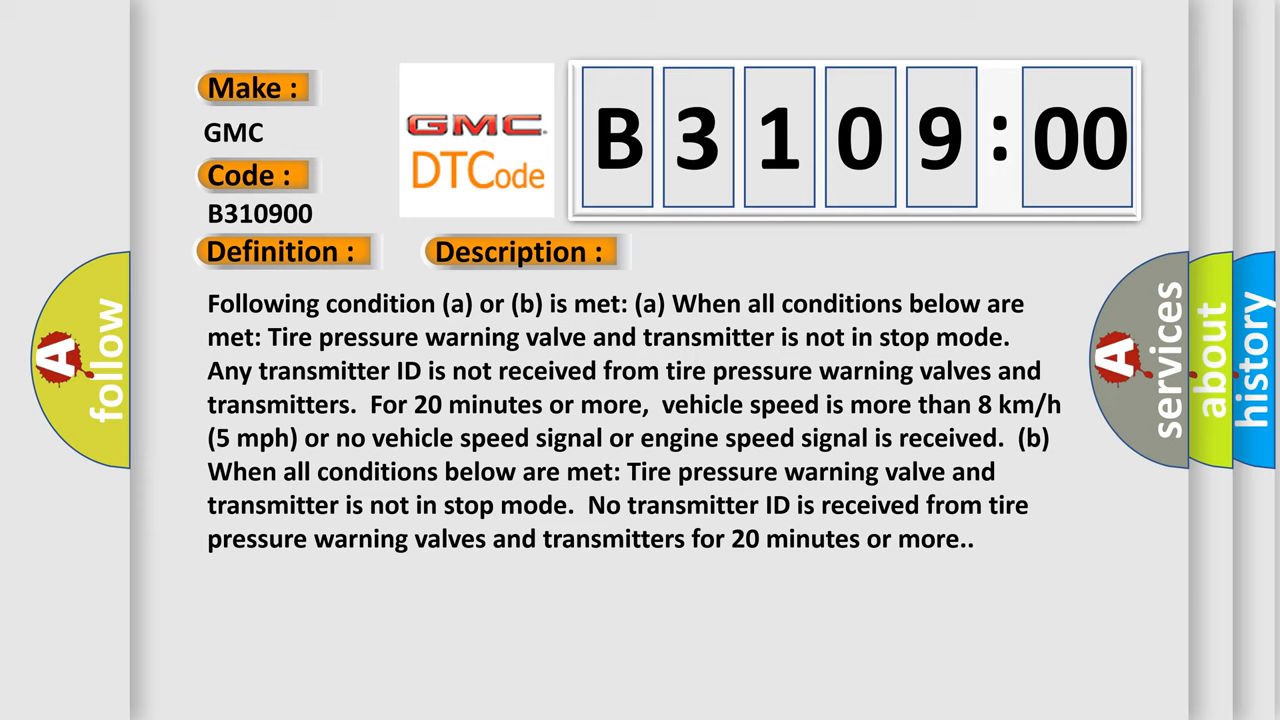
Step: Advance the B310900 card from the tire pressure description to the Cause heading
{"action": "left_click", "coordinate": [736, 252]}
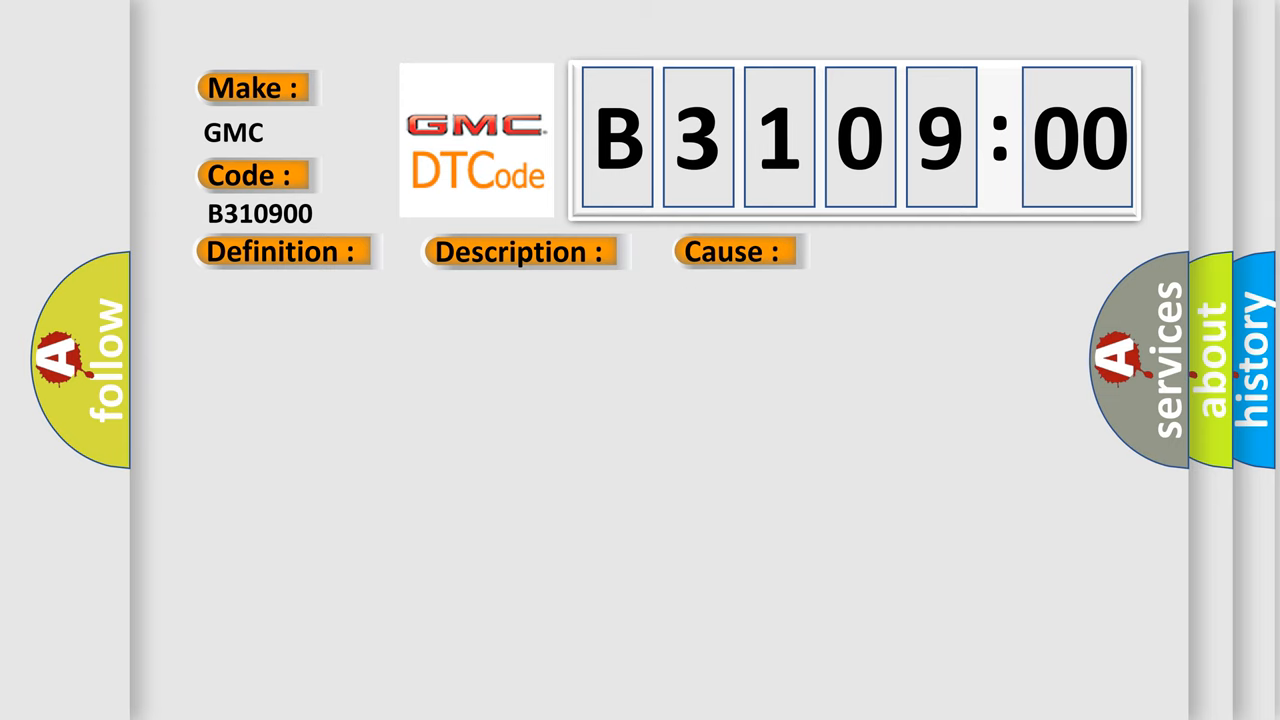